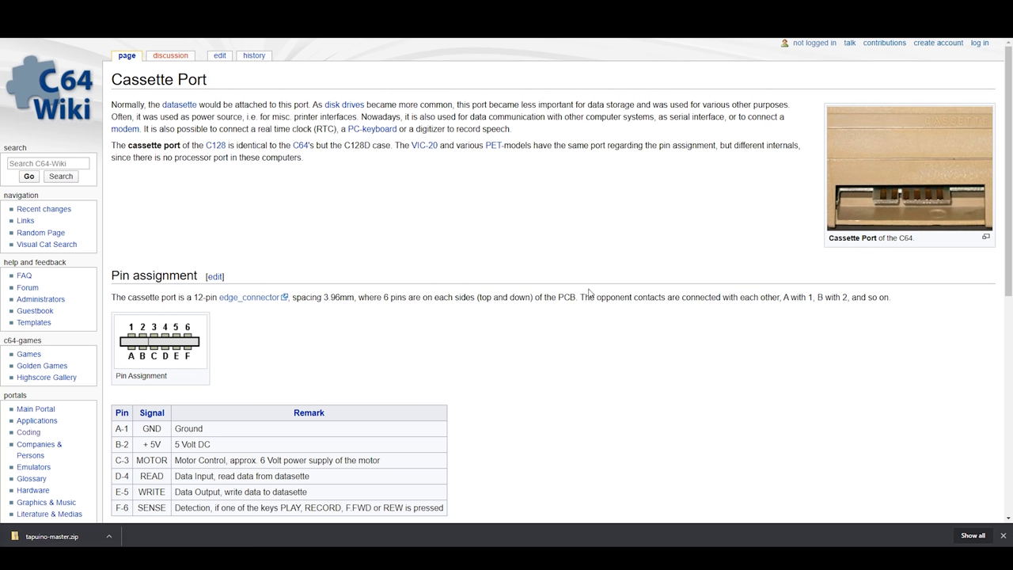
mouse_move(353, 156)
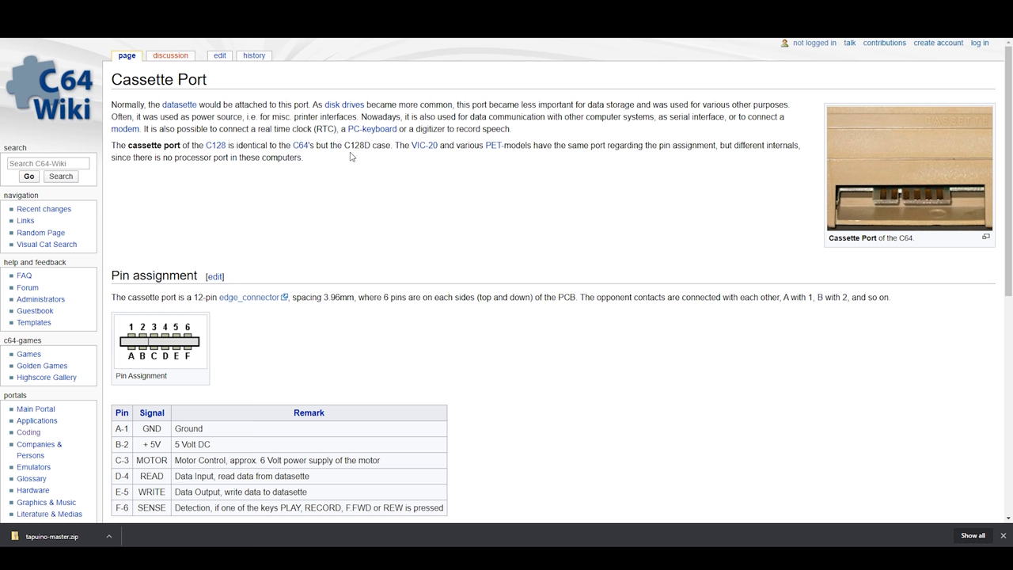
mouse_move(235, 353)
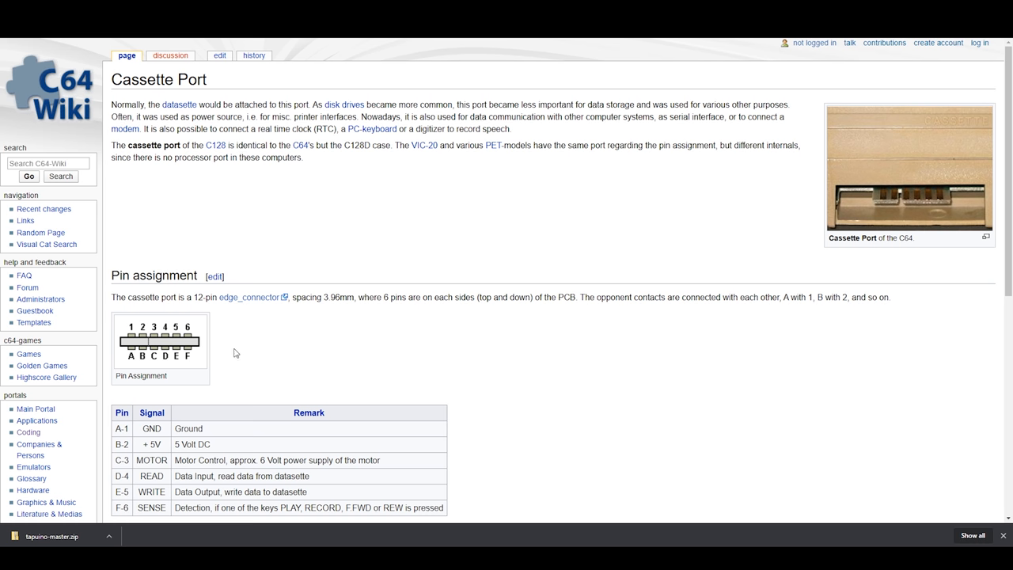
mouse_move(133, 354)
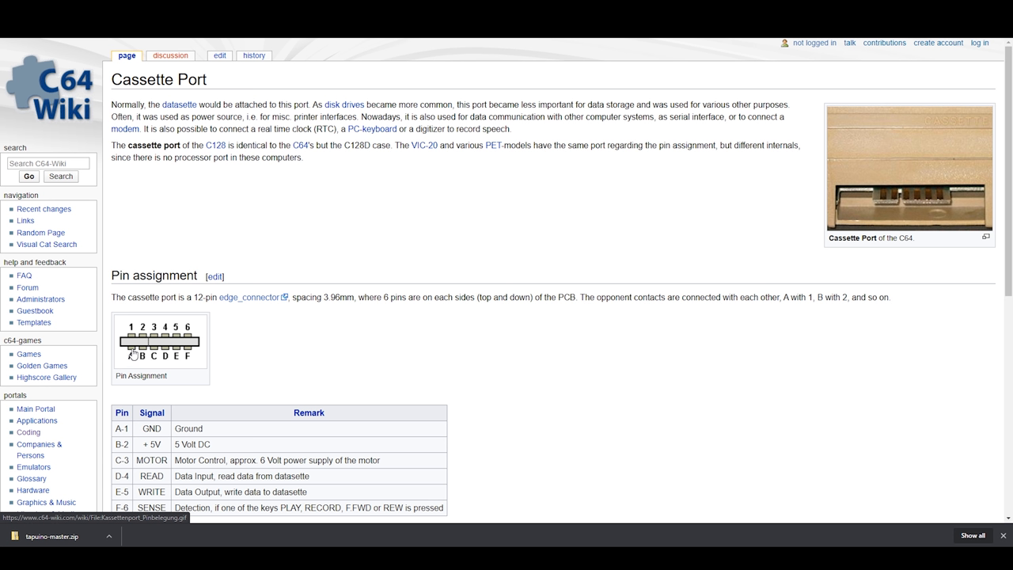
mouse_move(948, 220)
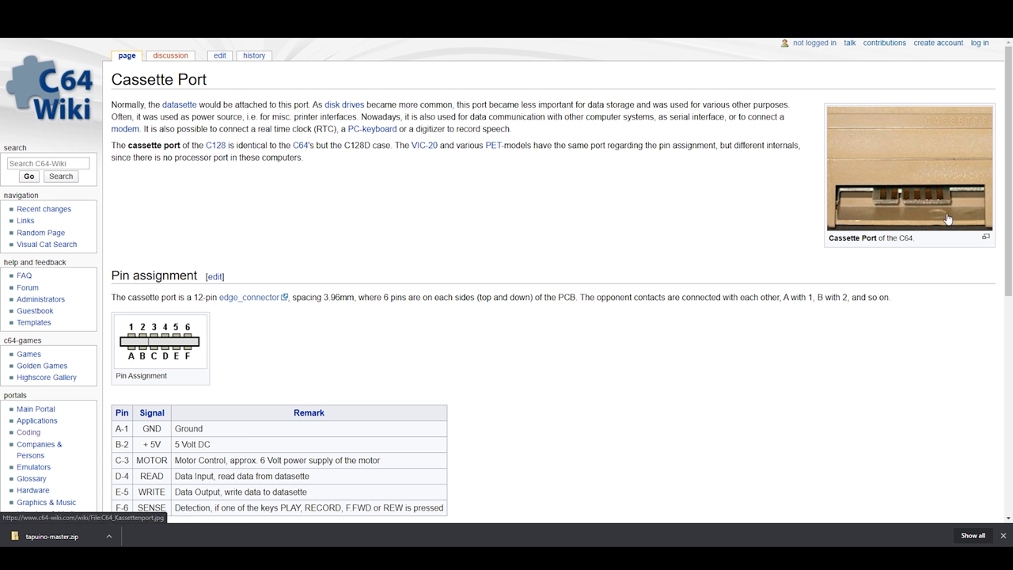
mouse_move(164, 359)
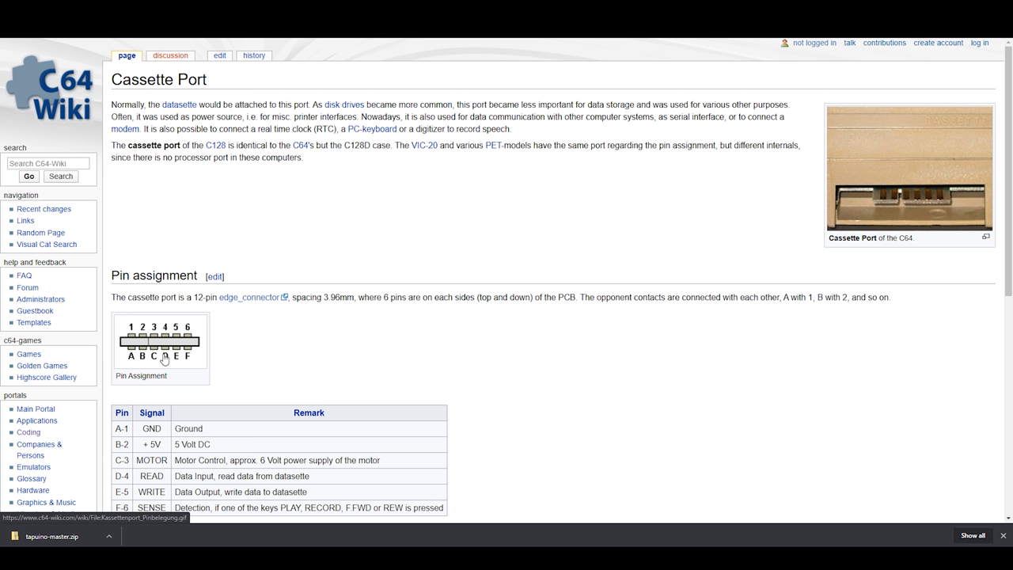
scroll("down", 3)
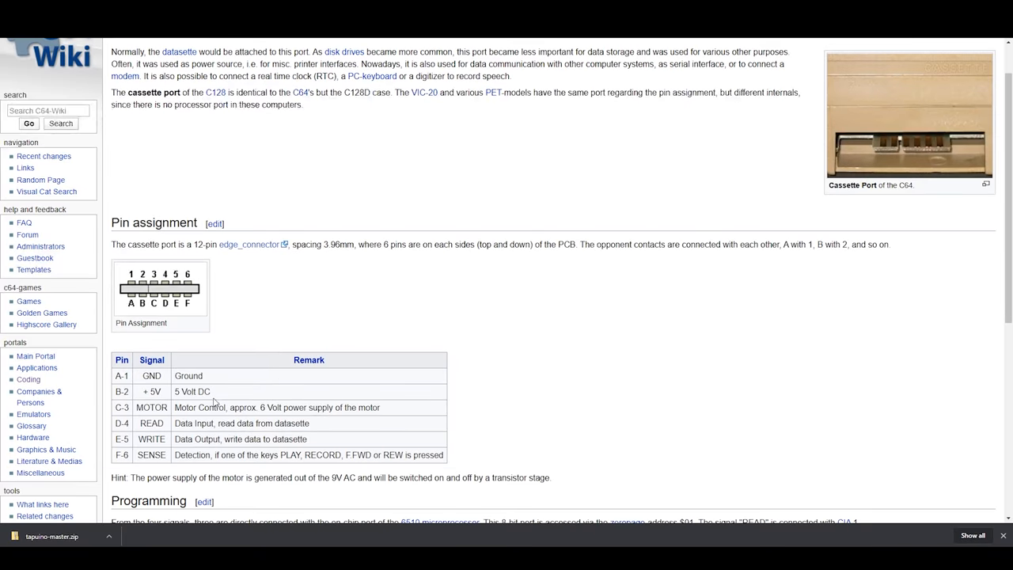
mouse_move(311, 262)
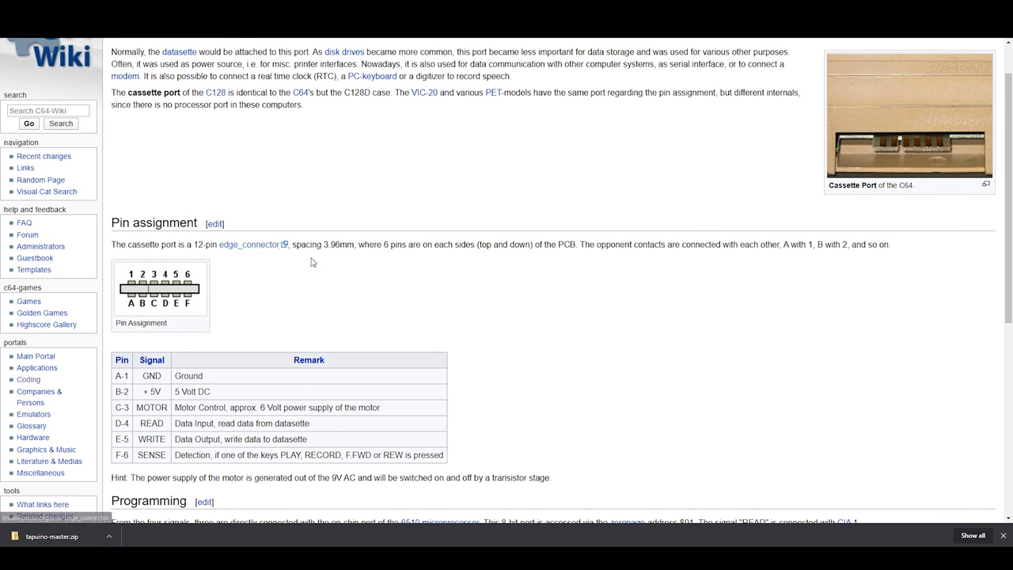
mouse_move(428, 249)
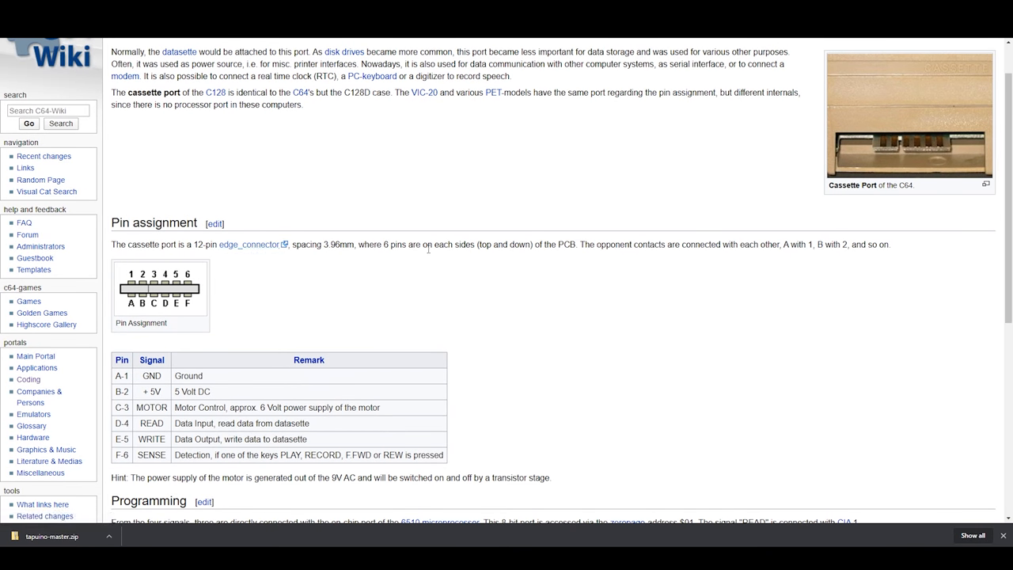
mouse_move(607, 256)
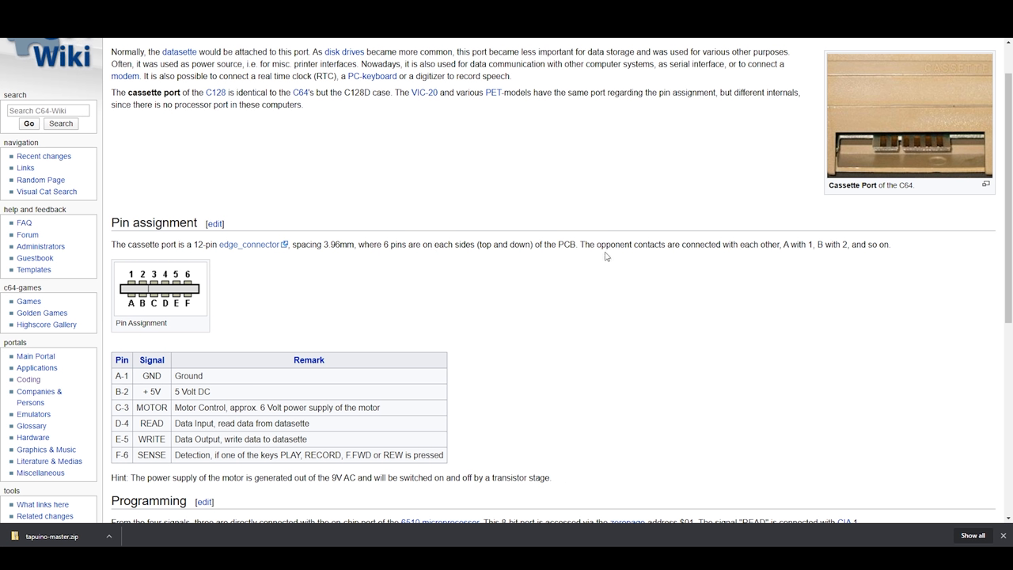
mouse_move(759, 264)
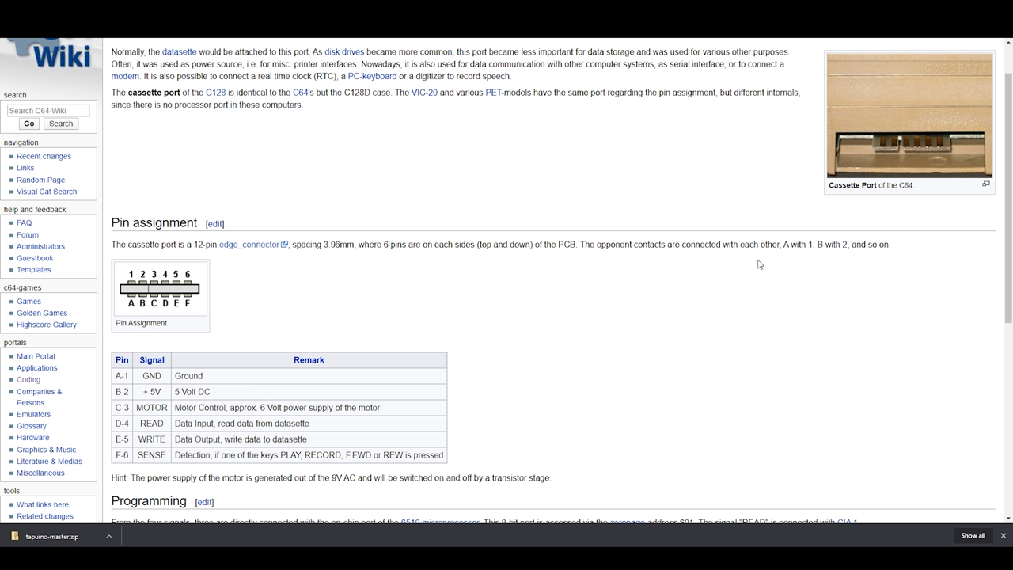
mouse_move(806, 255)
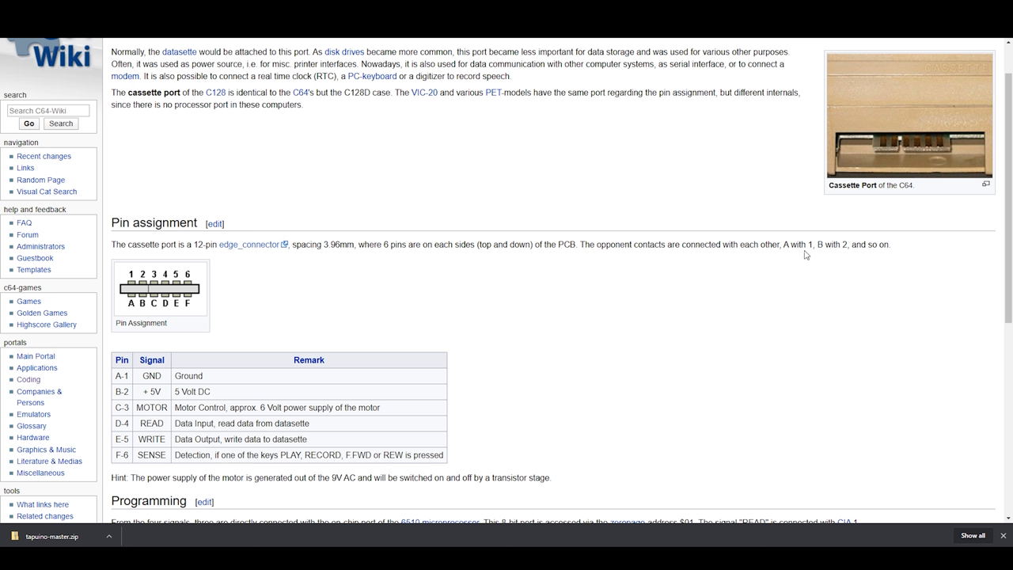
mouse_move(314, 323)
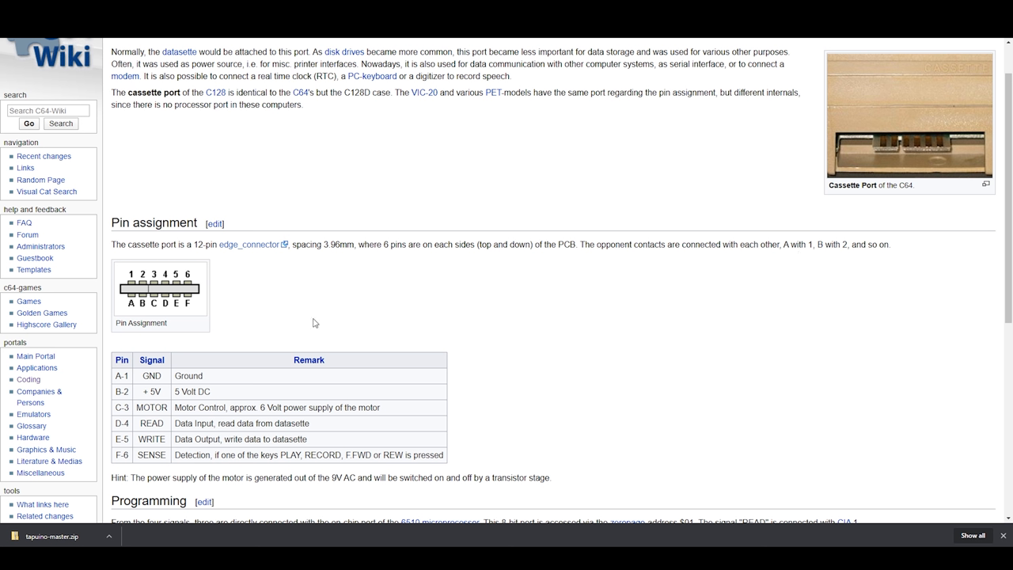
mouse_move(146, 355)
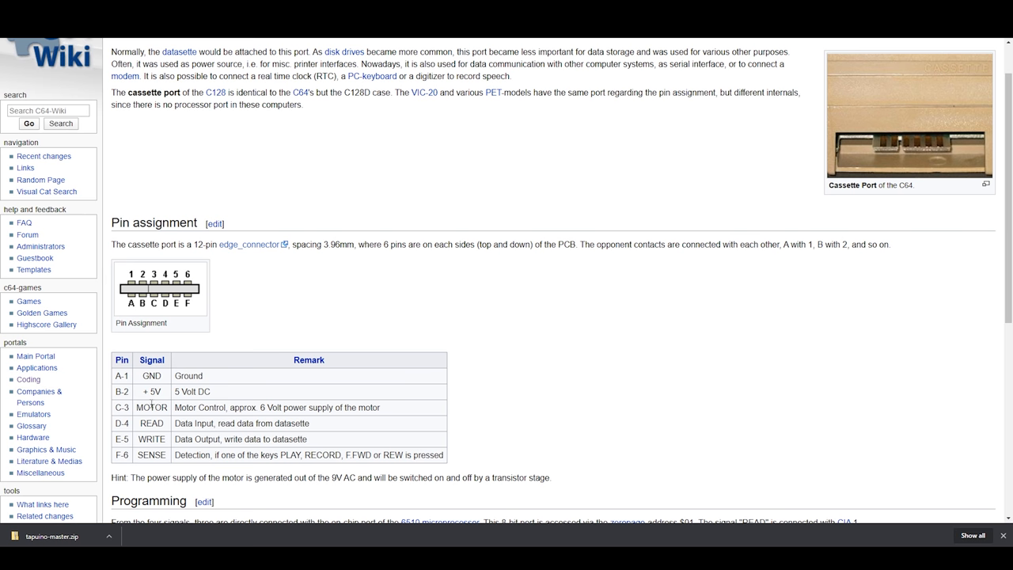
mouse_move(145, 298)
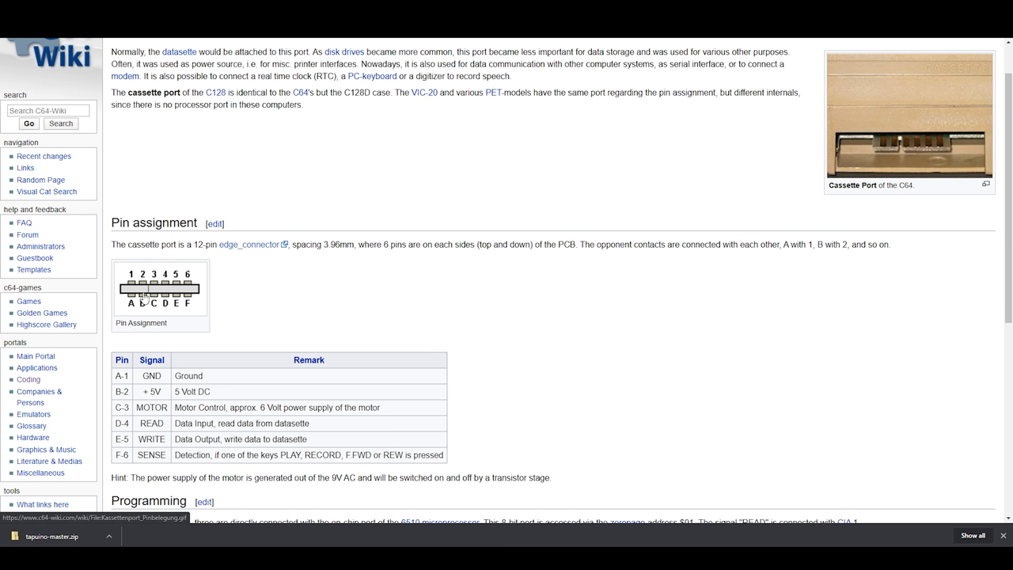
mouse_move(161, 302)
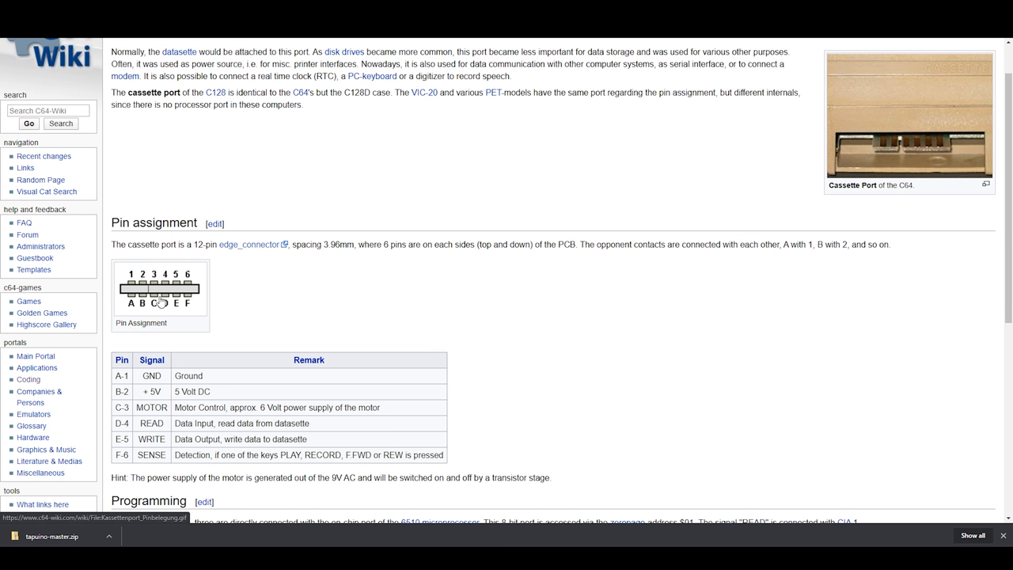
mouse_move(170, 291)
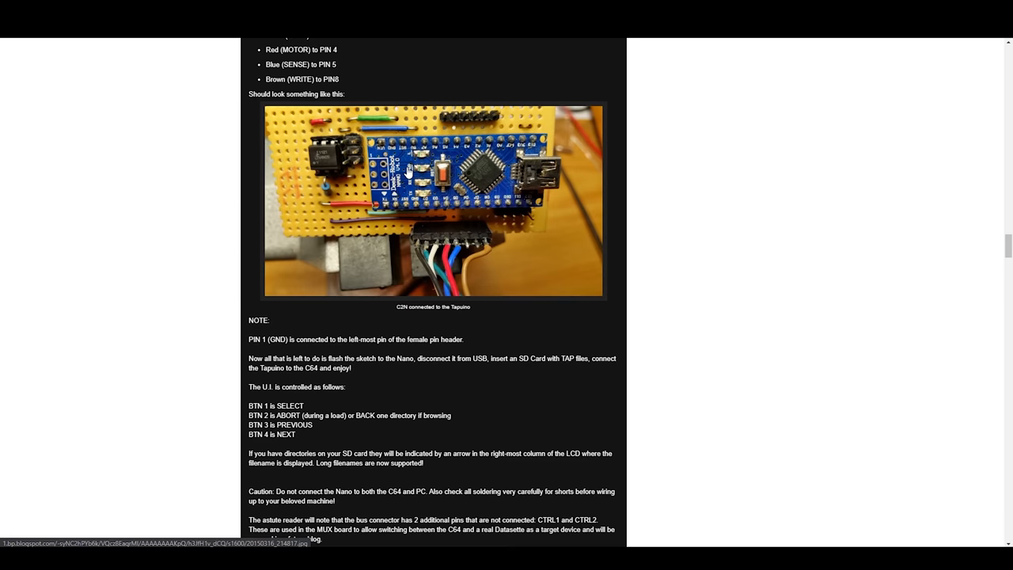
scroll("down", 3)
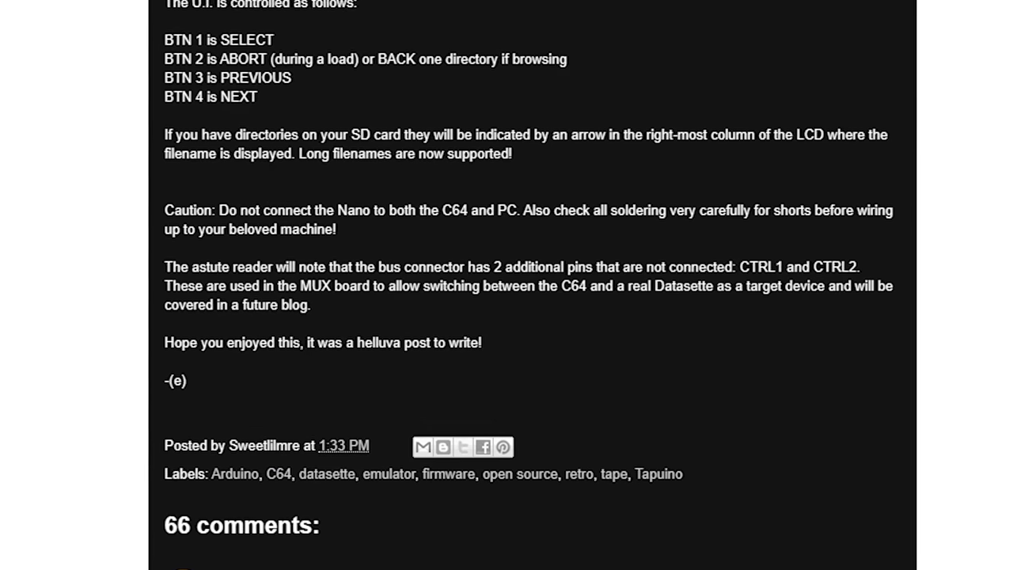